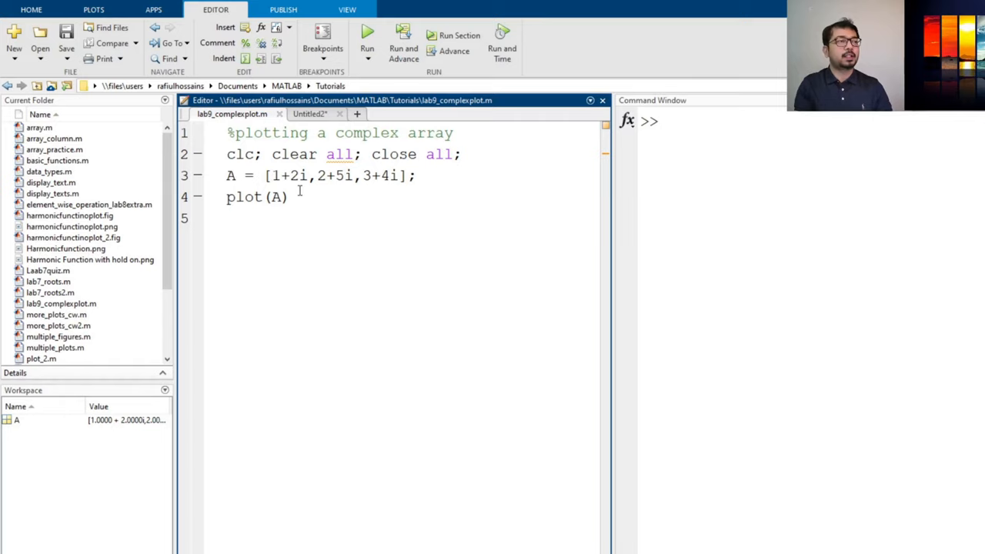
mouse_move(271, 176)
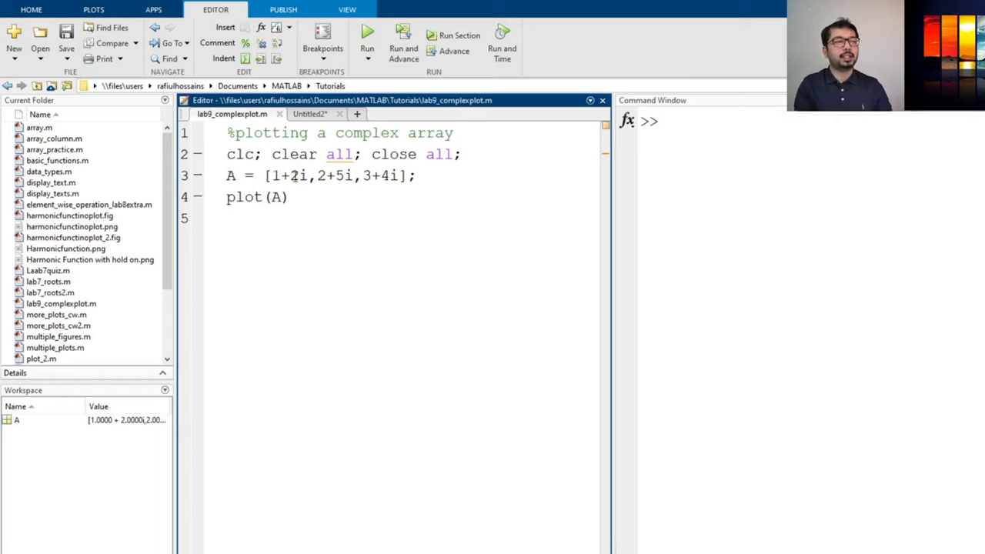
Run the script to plot the complex array A and bring Figure 1 forward.
double_click(292, 176)
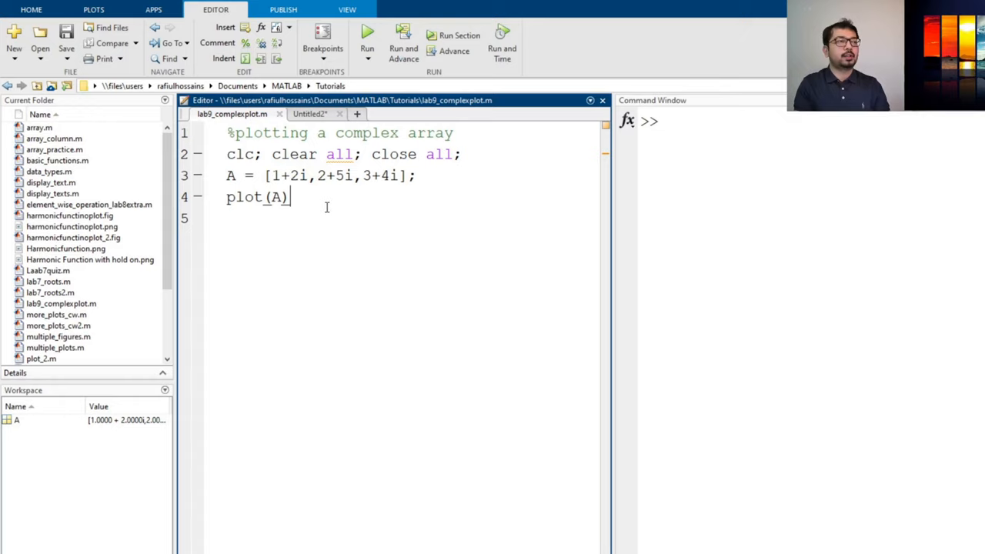
double_click(333, 175)
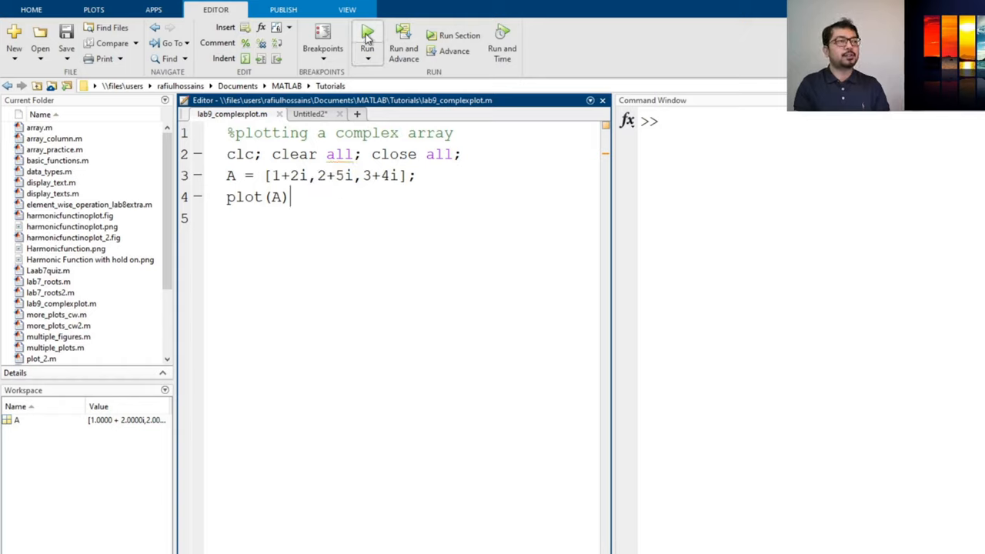
click(366, 32)
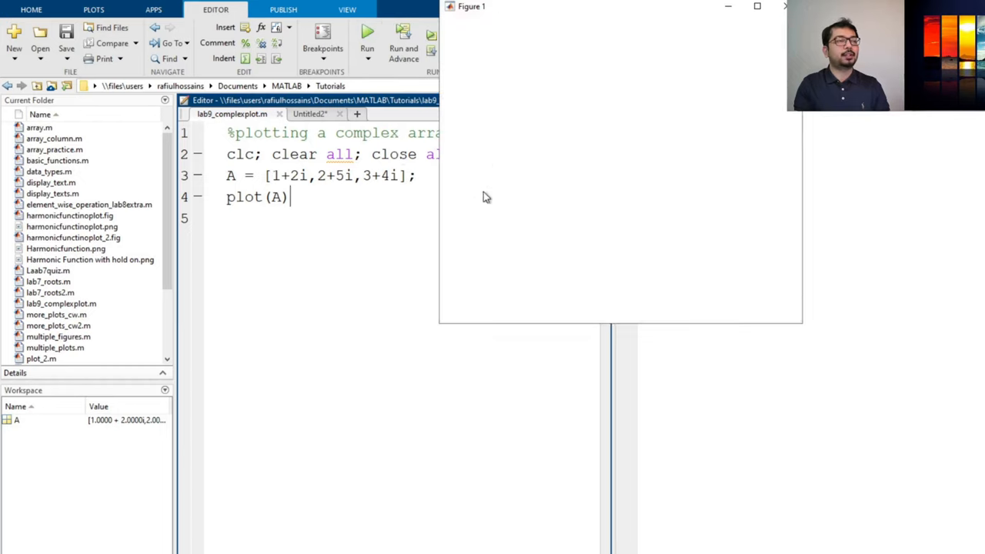
click(366, 33)
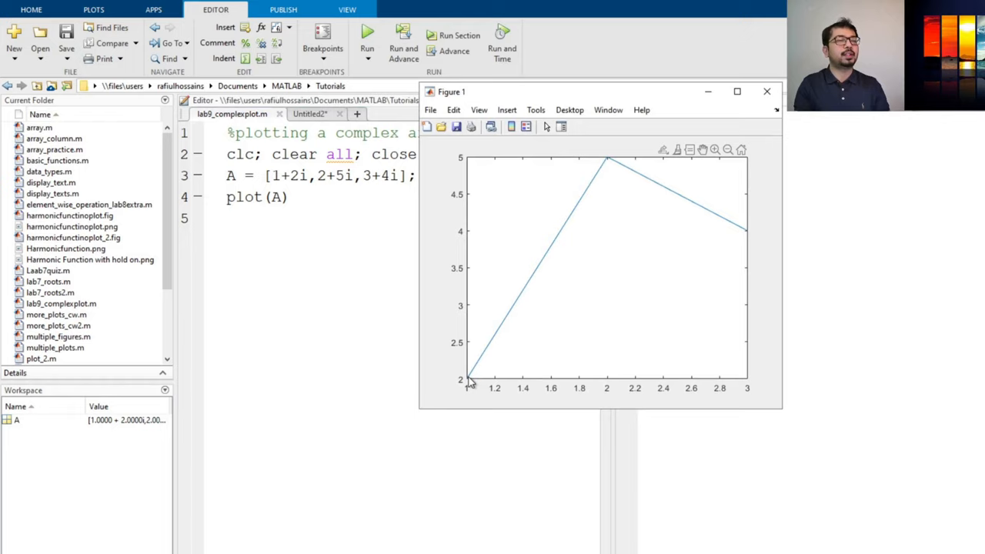
mouse_move(747, 234)
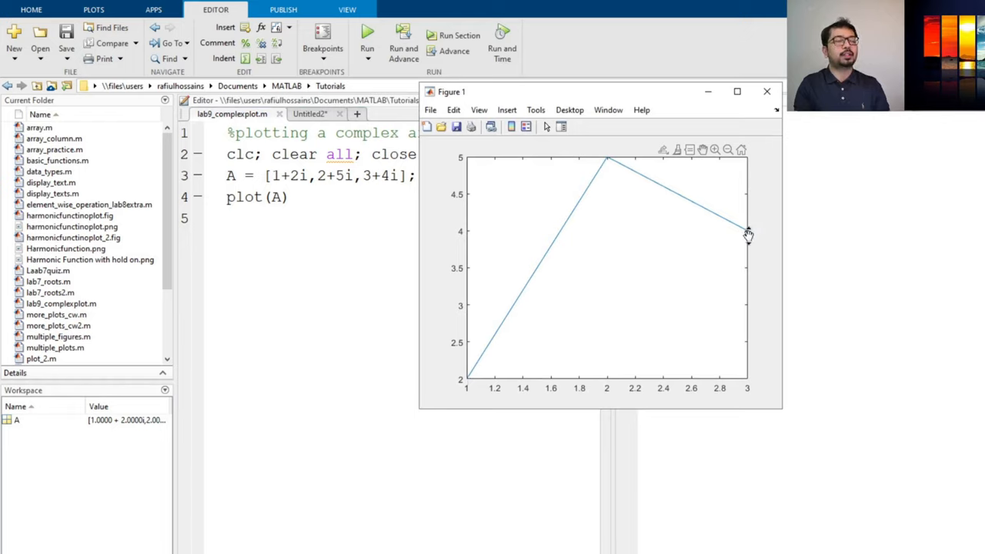
mouse_move(557, 221)
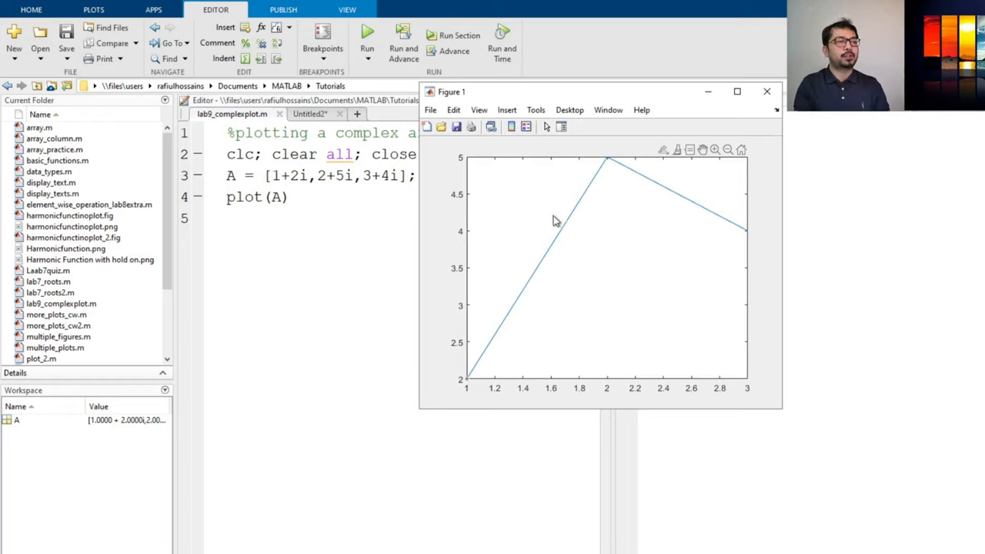
mouse_move(516, 322)
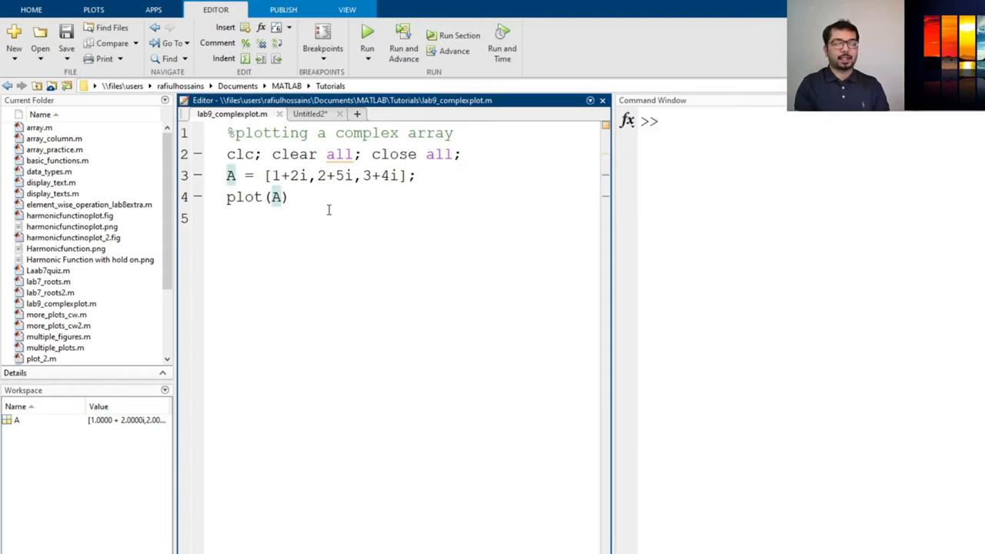
Change line 4 to plot(A,'-o') so each point gets a circle marker on a solid line.
text(,)
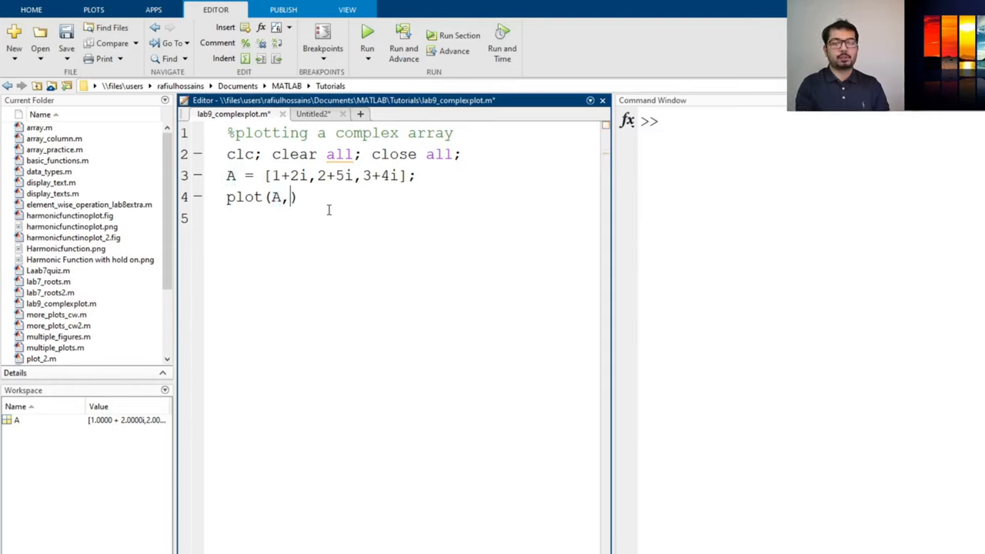
text('-)
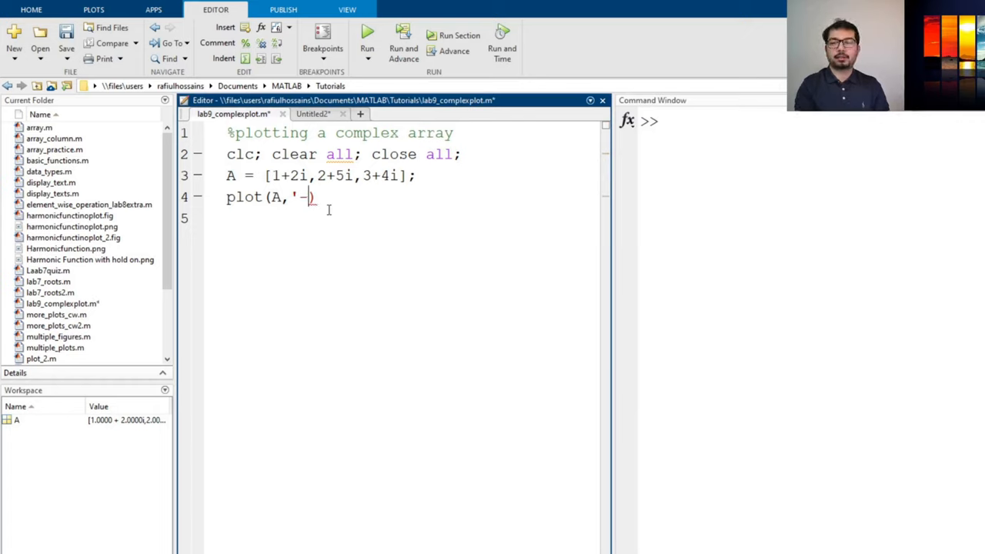
text(o)
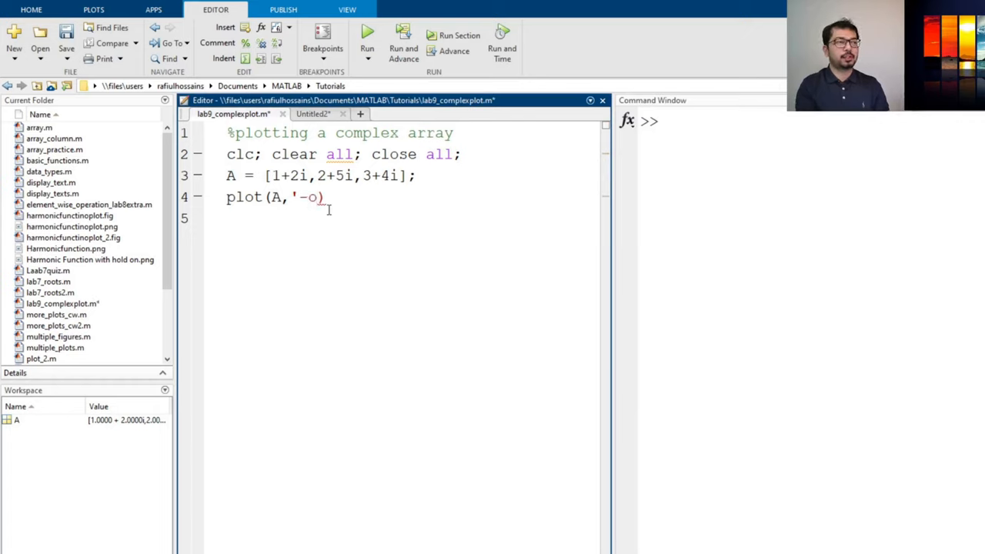
text(')
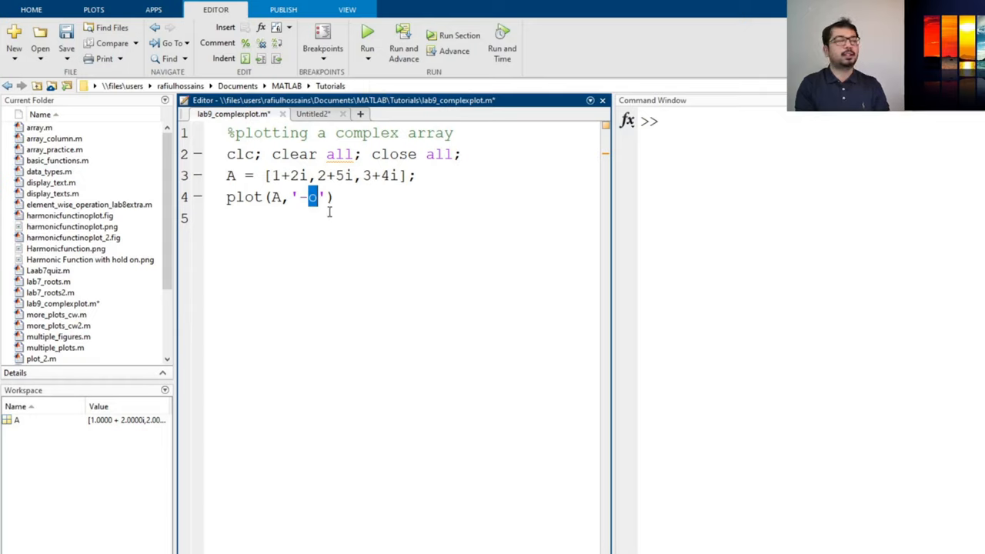
mouse_move(430, 219)
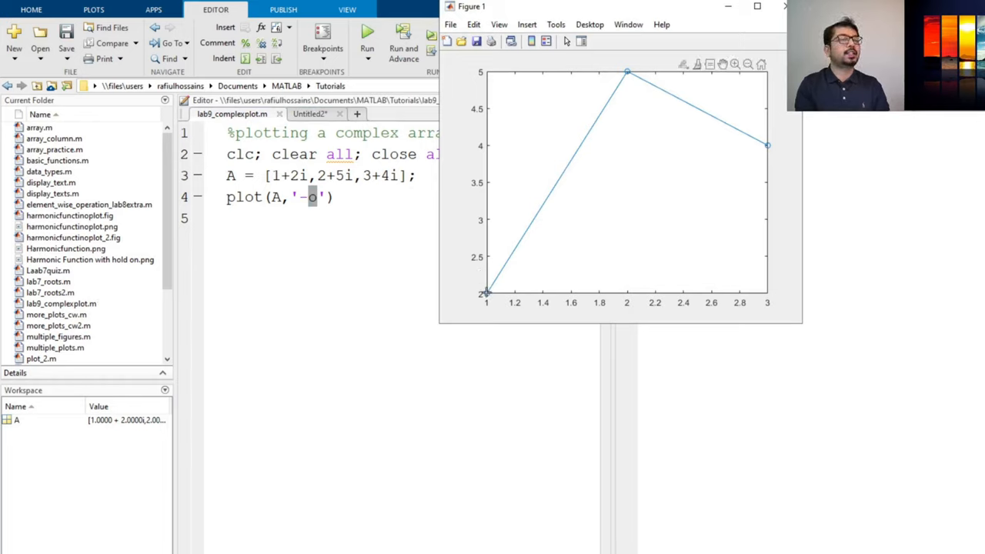
Read the three markers' coordinates (1,2), (2,5), (3,4) with data tips, then close Figure 1.
click(486, 294)
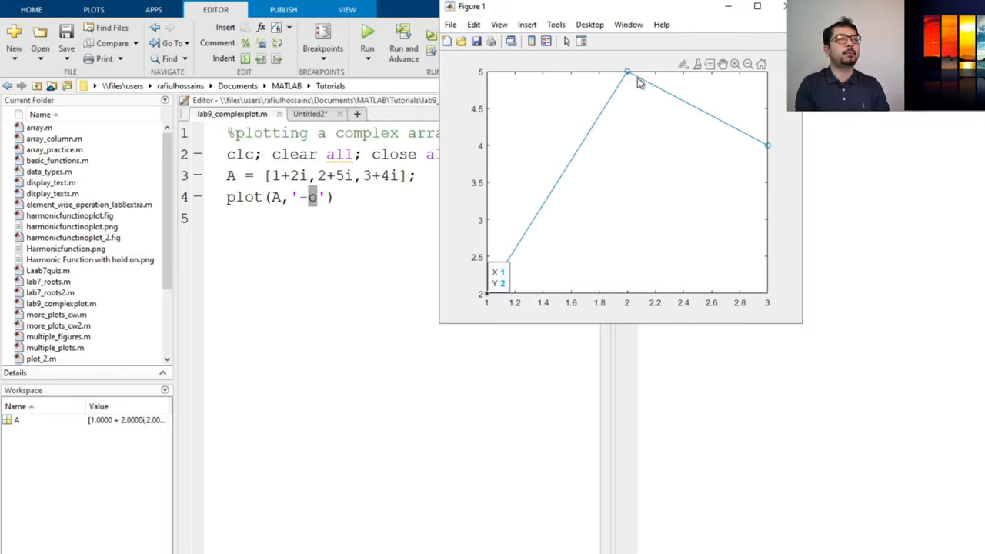
mouse_move(634, 93)
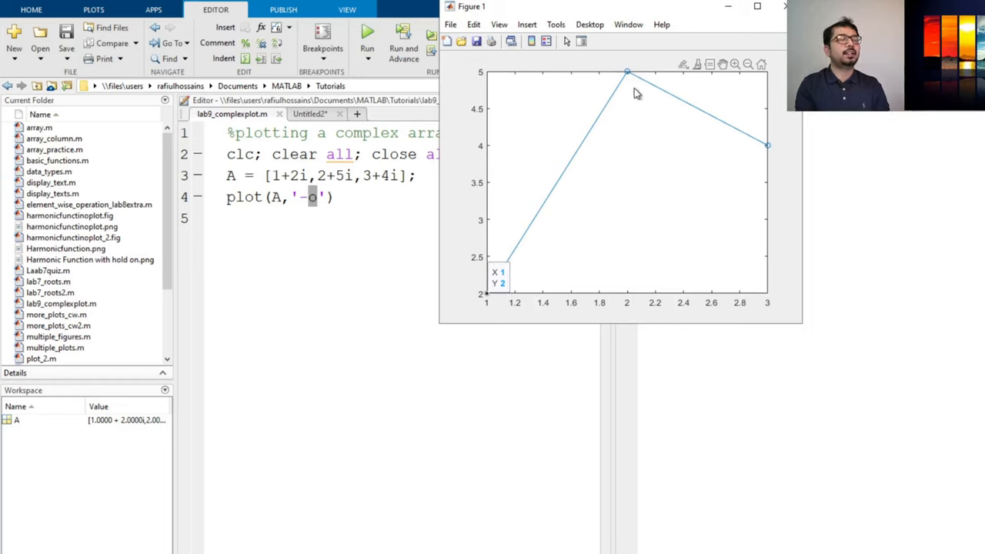
click(627, 73)
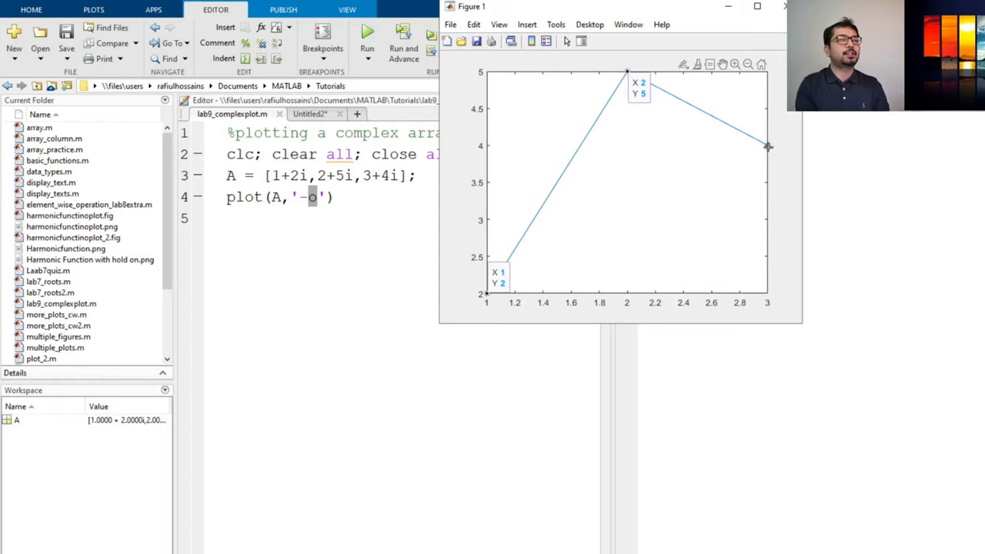
click(766, 146)
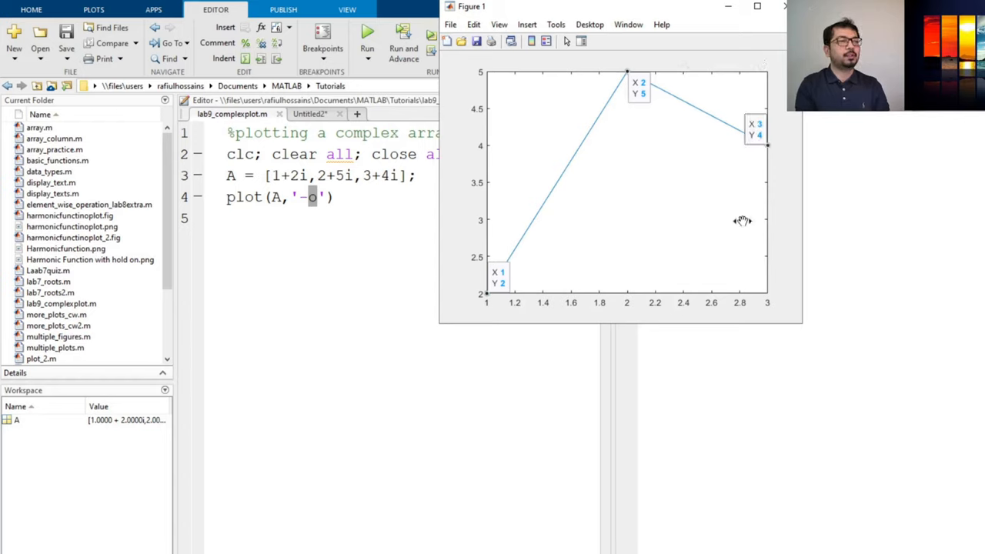
click(785, 6)
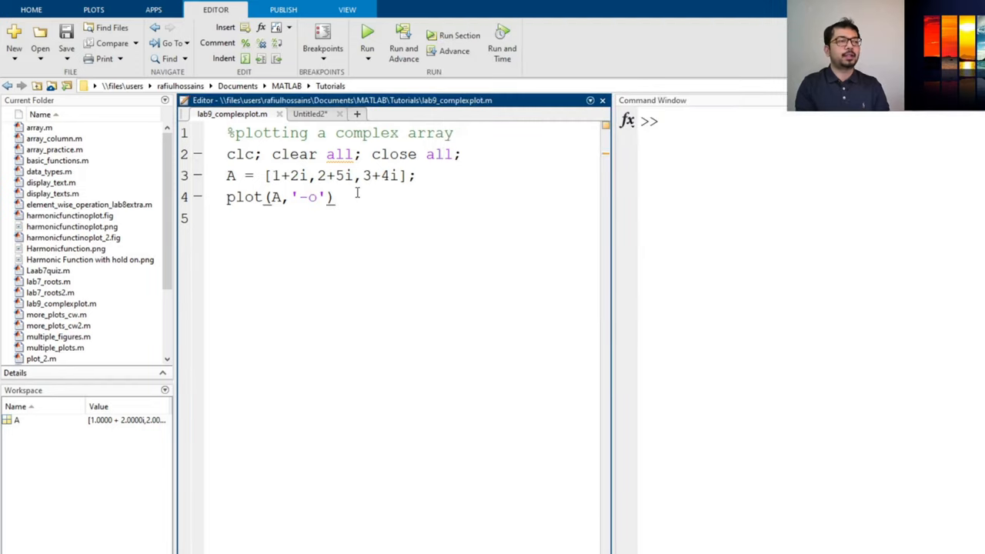
Add xlabel('Real part of the complex number') to the script.
text(xla)
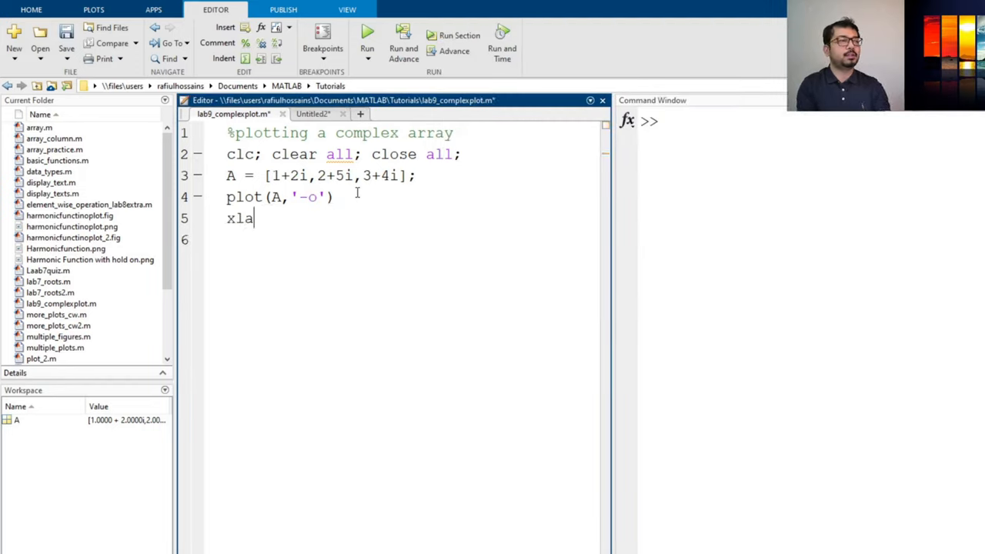
text(bel()
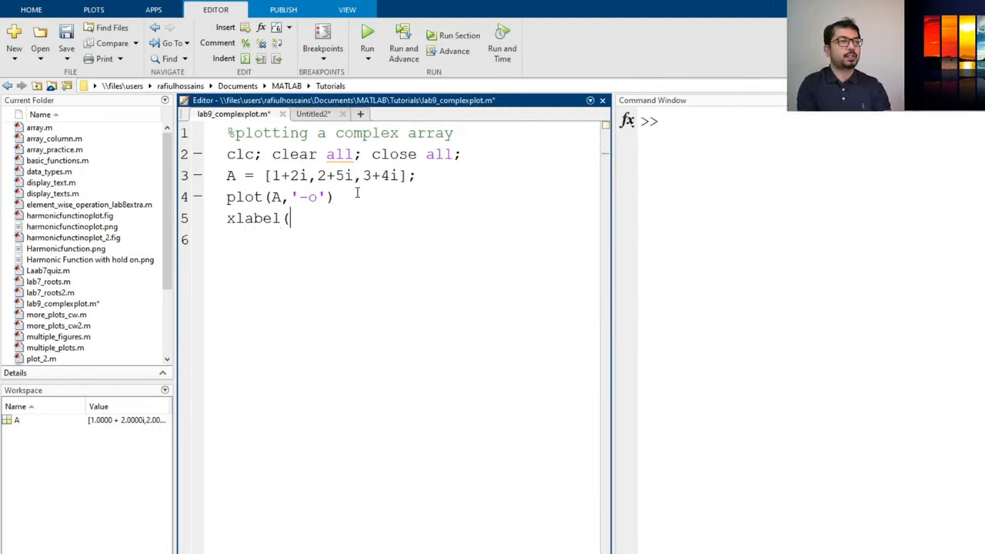
text('R)
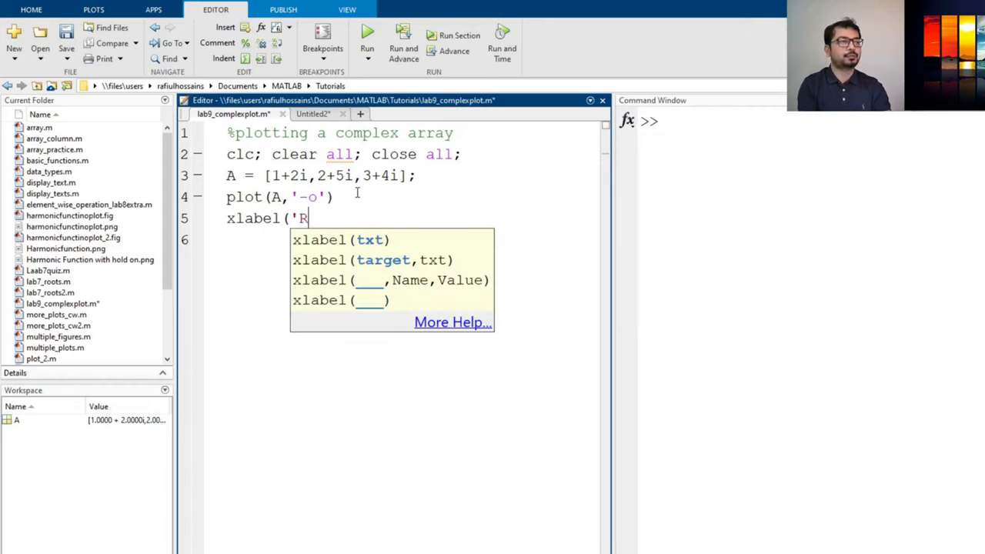
text(eal part of t)
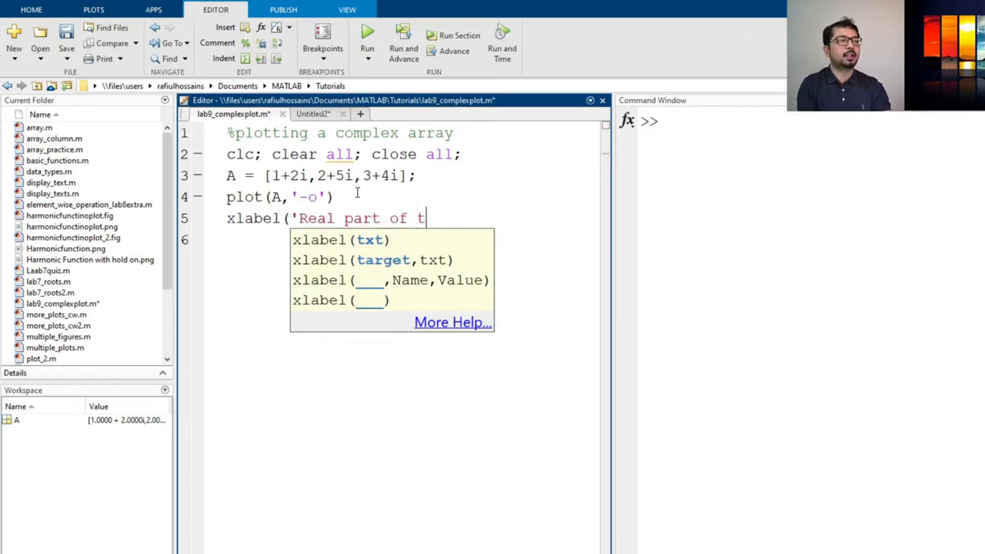
text(he complext num)
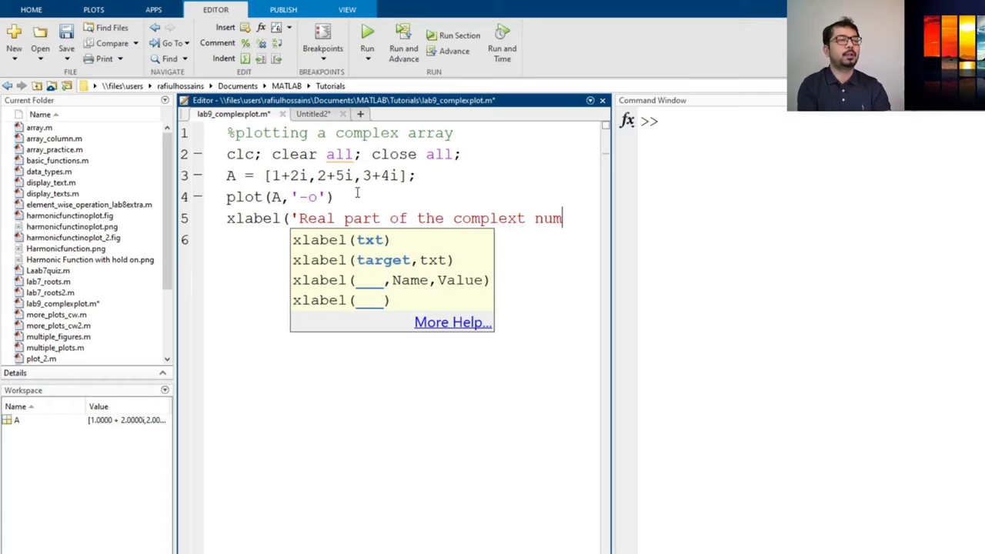
text(ber)
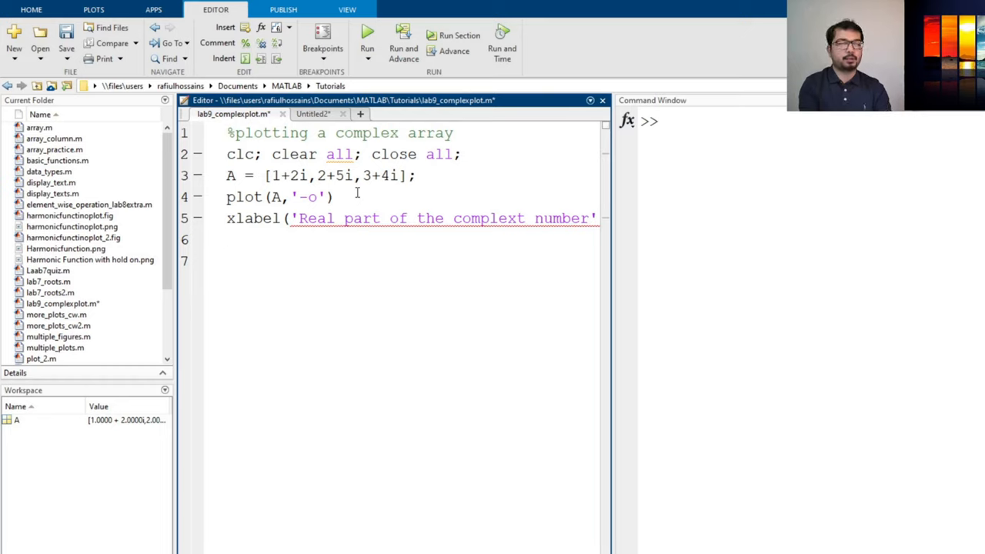
Add ylabel('Imaginary part of the complex number') and rerun to show the labelled plot.
text(ylabel()
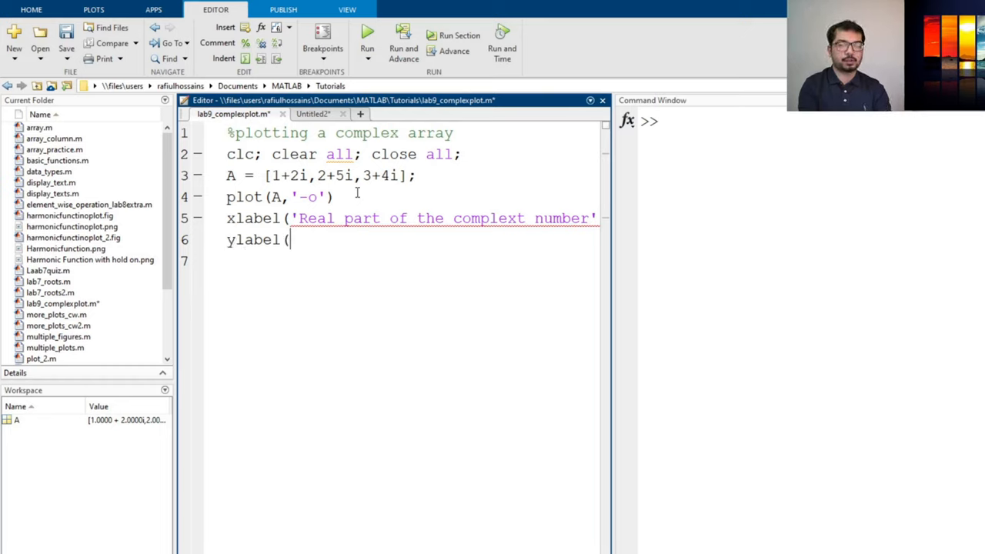
text('Imaginar)
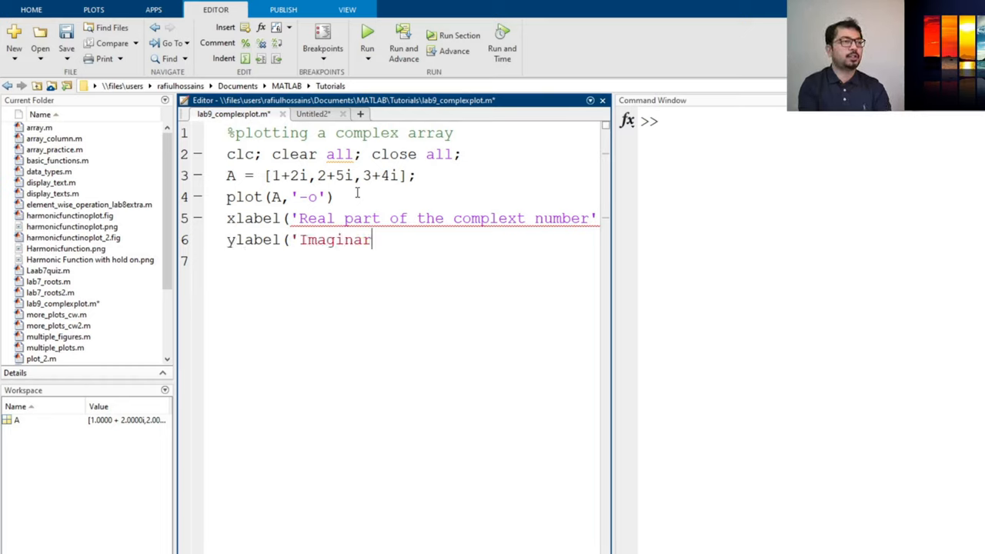
text(y part)
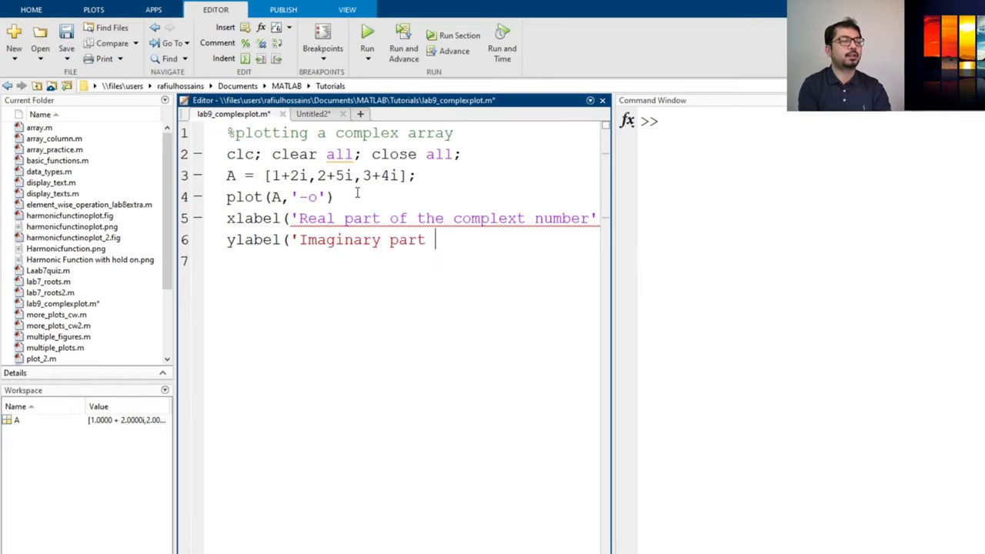
text(of the complex number')
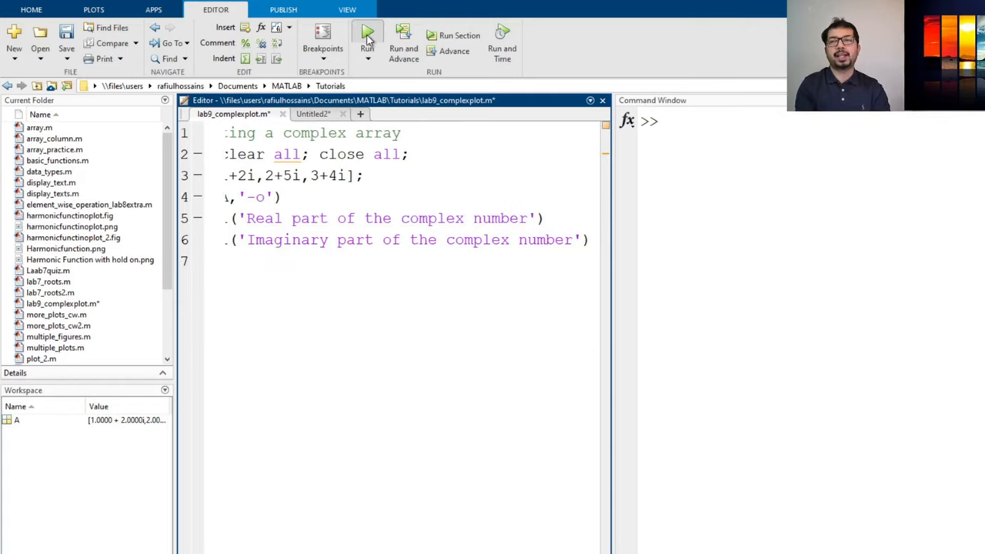
click(367, 34)
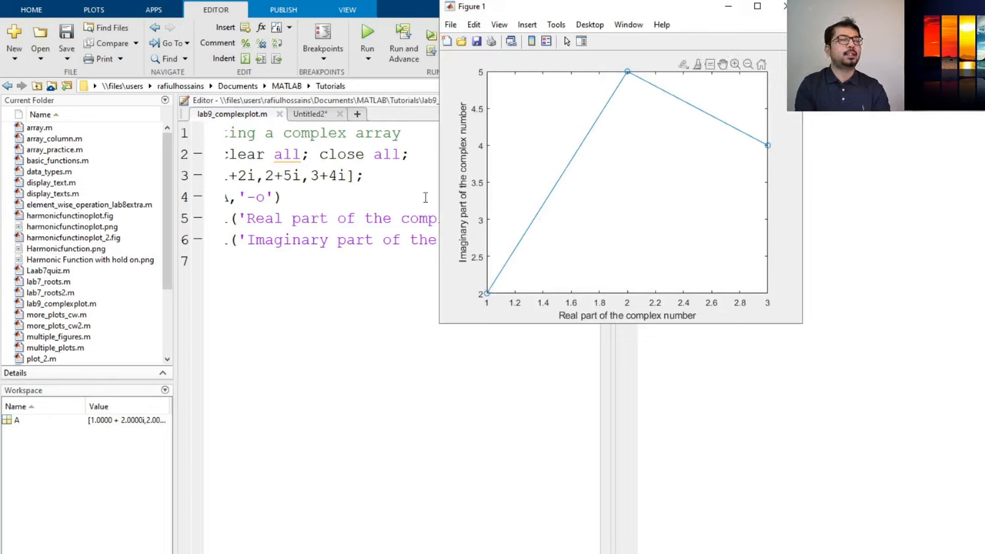
mouse_move(688, 206)
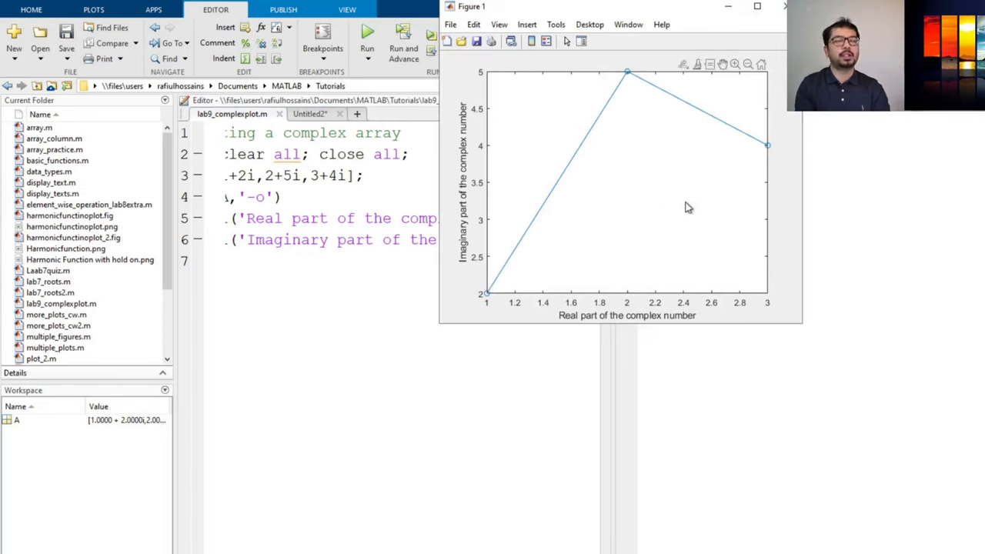